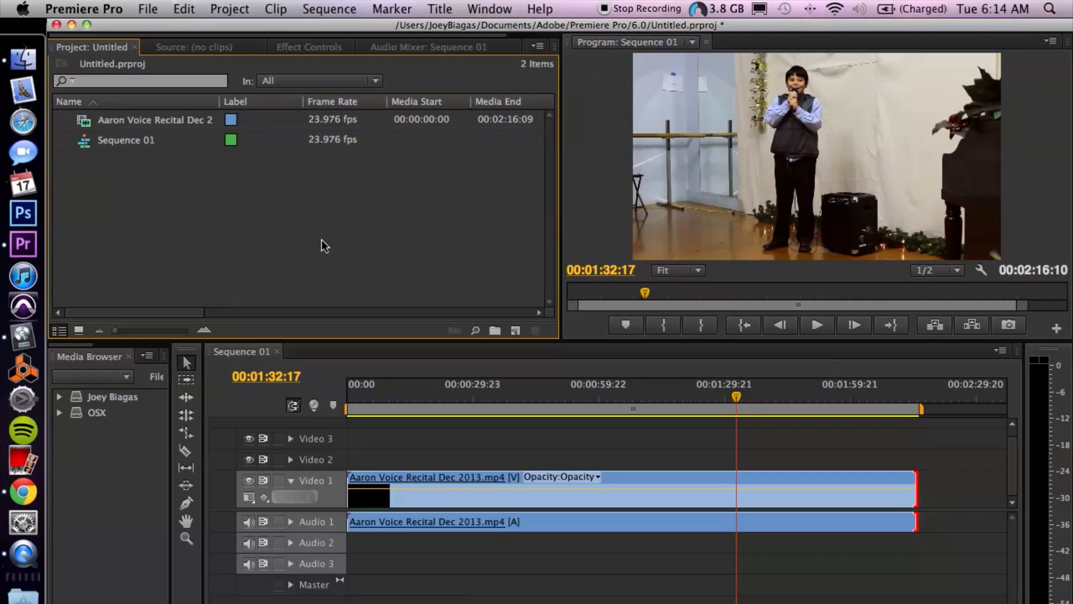
{"action": "mouse_move", "coordinate": [315, 243]}
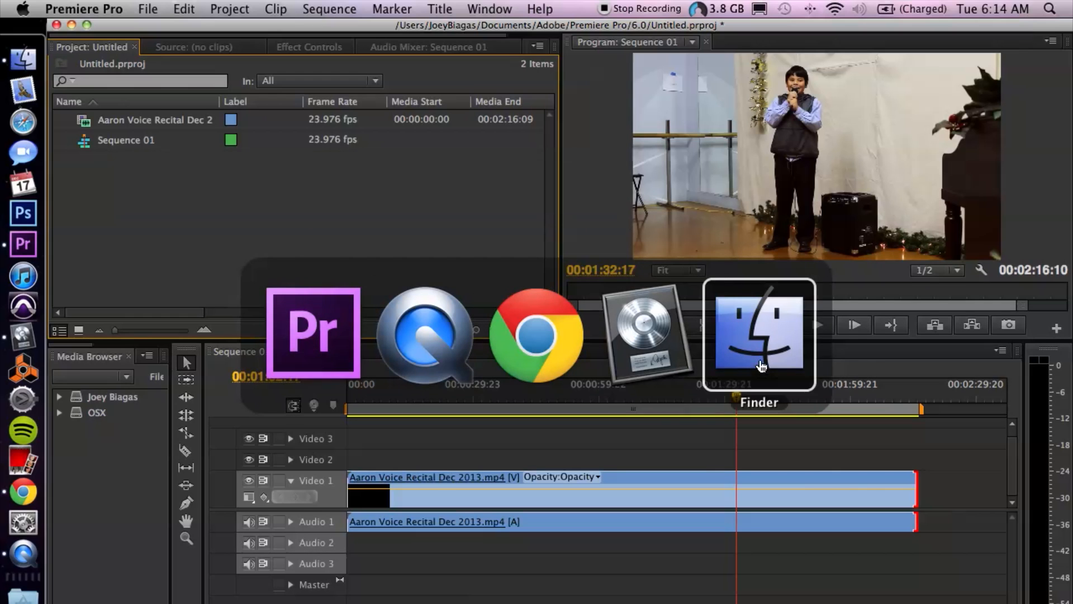
Step: Import '05 The Little Middle Man (Acoustic).mp3' from The Acoustic EP folder into the project
{"action": "left_click", "coordinate": [759, 333]}
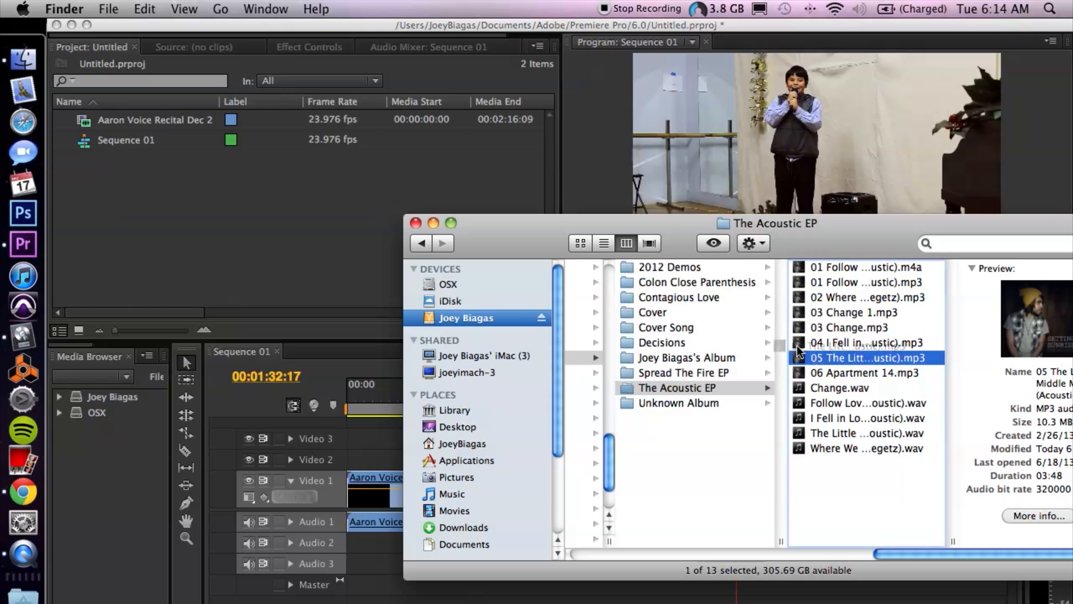
{"action": "double_click", "coordinate": [866, 357]}
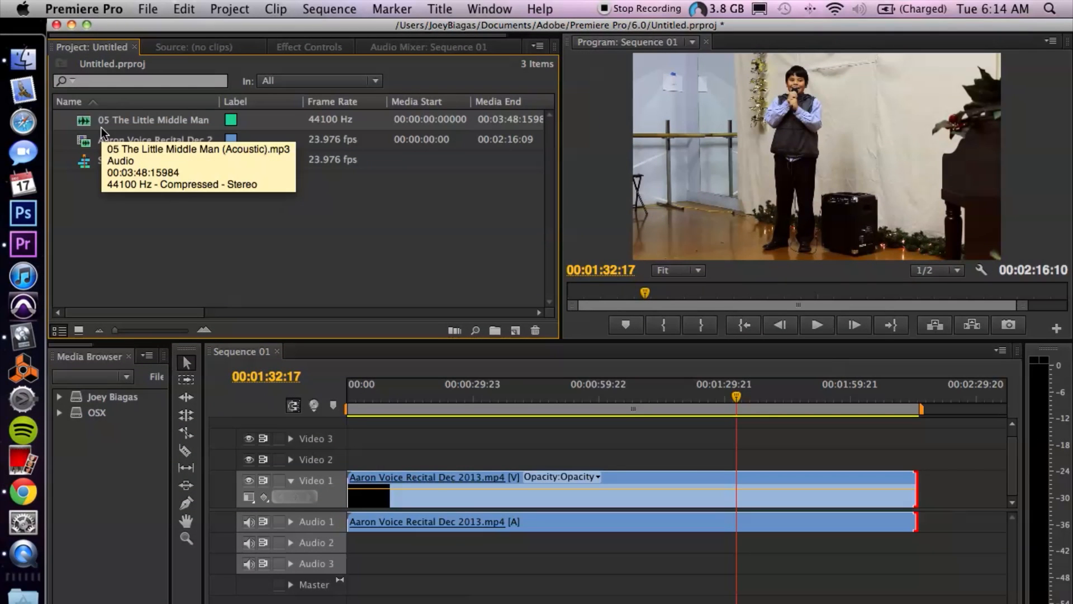
{"action": "mouse_move", "coordinate": [89, 122]}
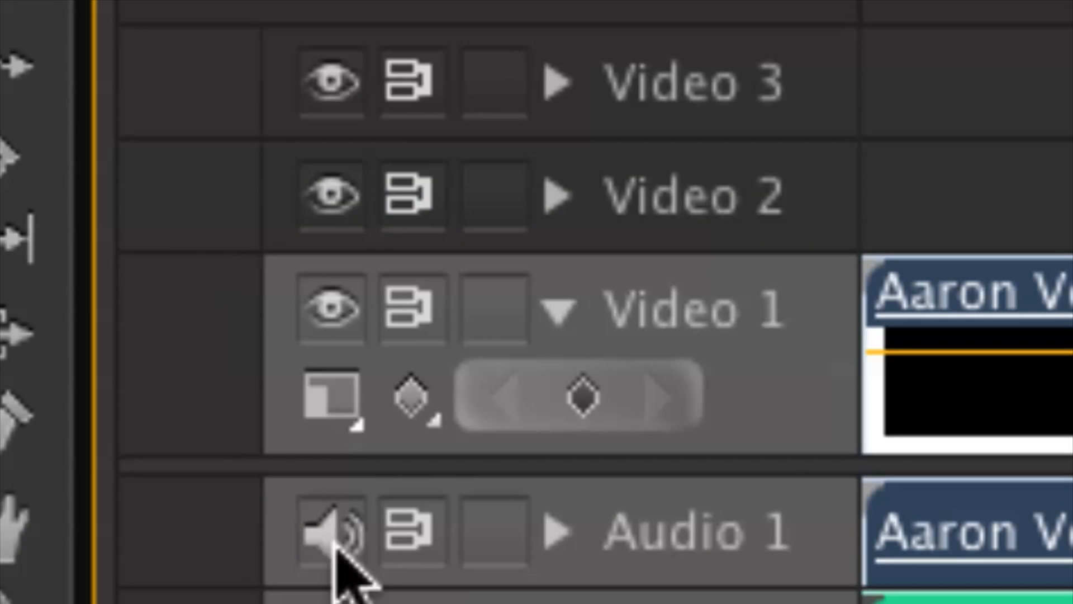
Step: Mute the Audio 1 track output to silence the recital clip's original sound
{"action": "left_click", "coordinate": [330, 531]}
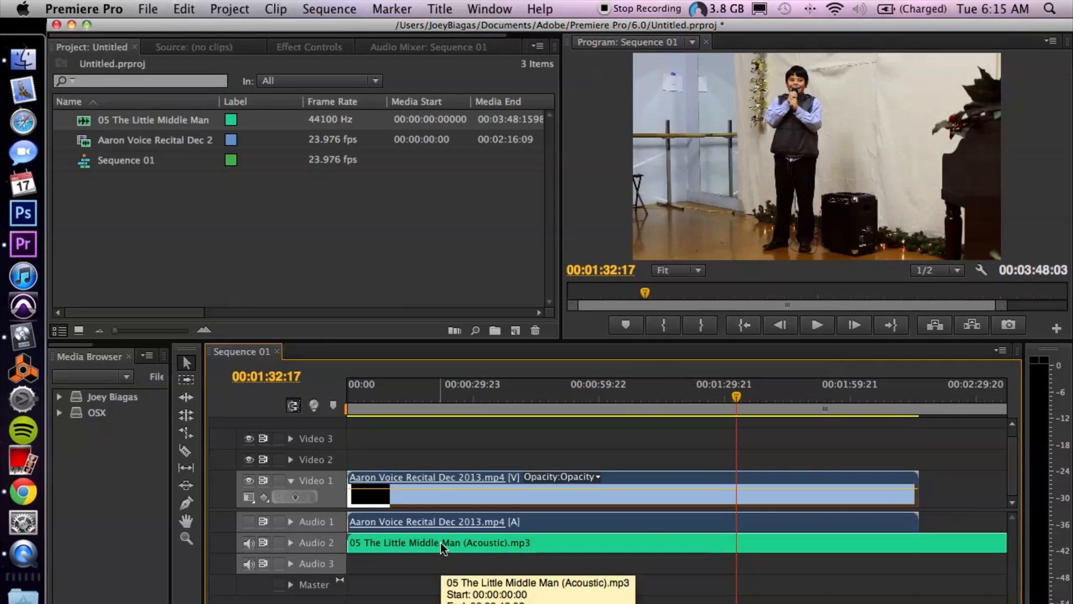
{"action": "scroll", "scroll_direction": "right", "scroll_amount": 3}
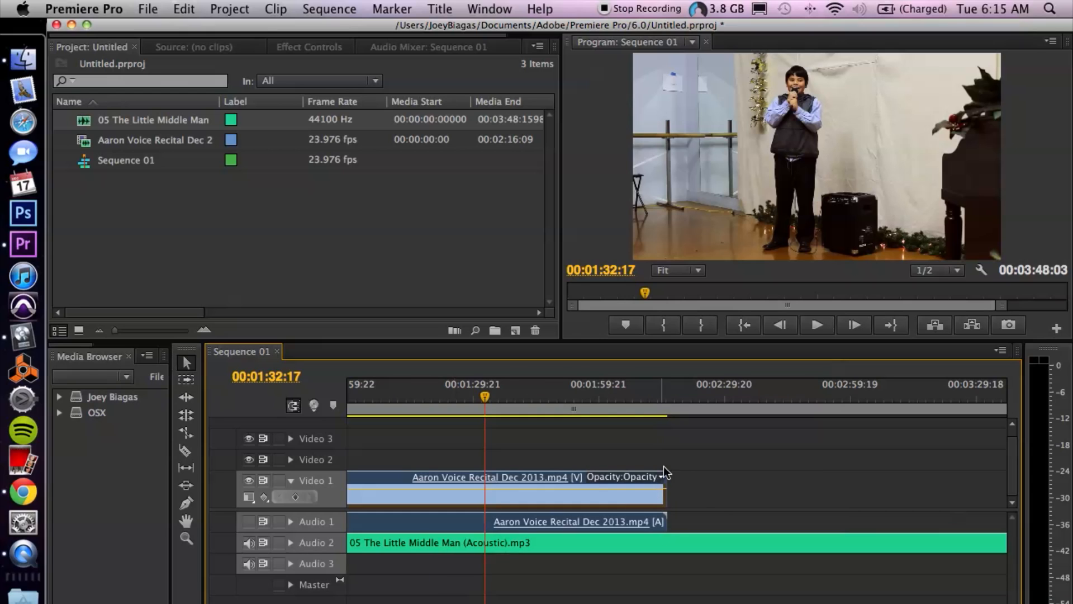
{"action": "mouse_move", "coordinate": [693, 524]}
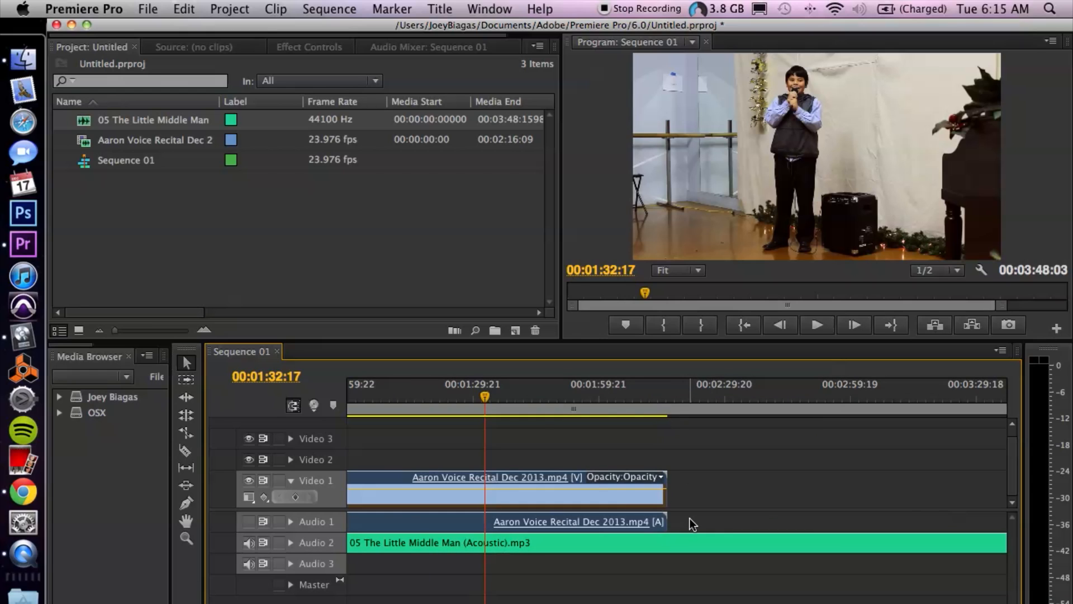